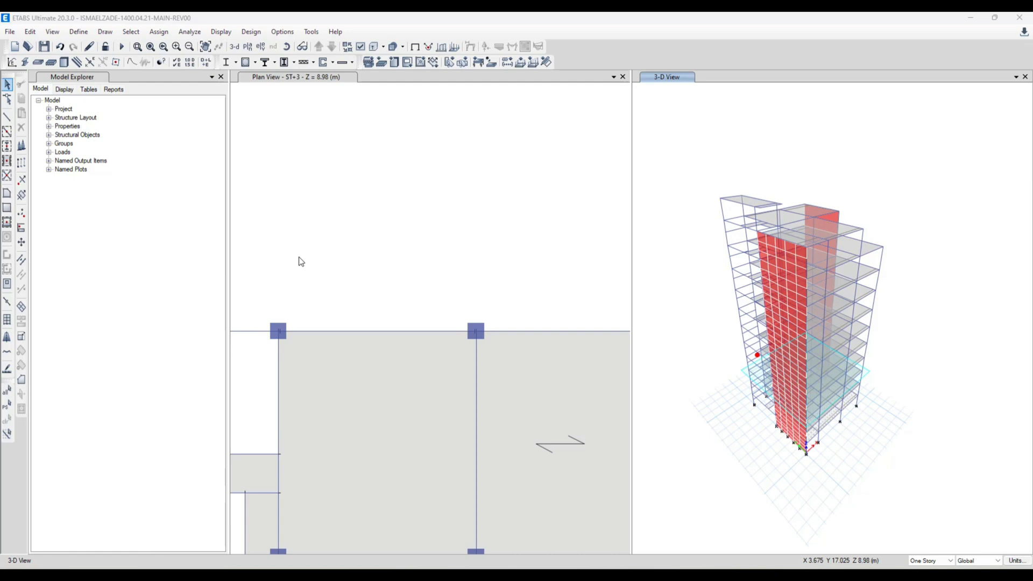
{"action": "mouse_move", "coordinate": [327, 301]}
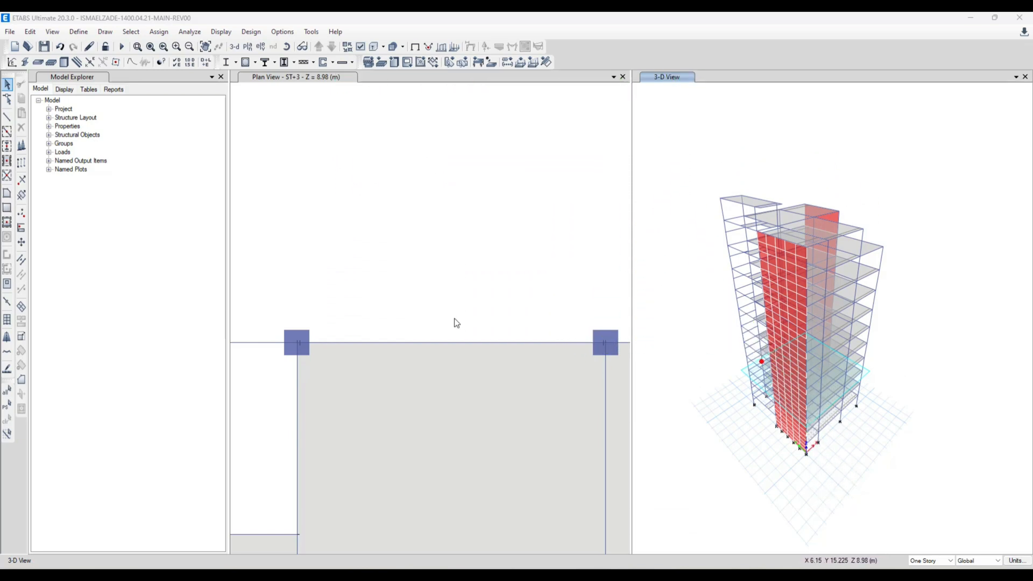
{"action": "mouse_move", "coordinate": [461, 348]}
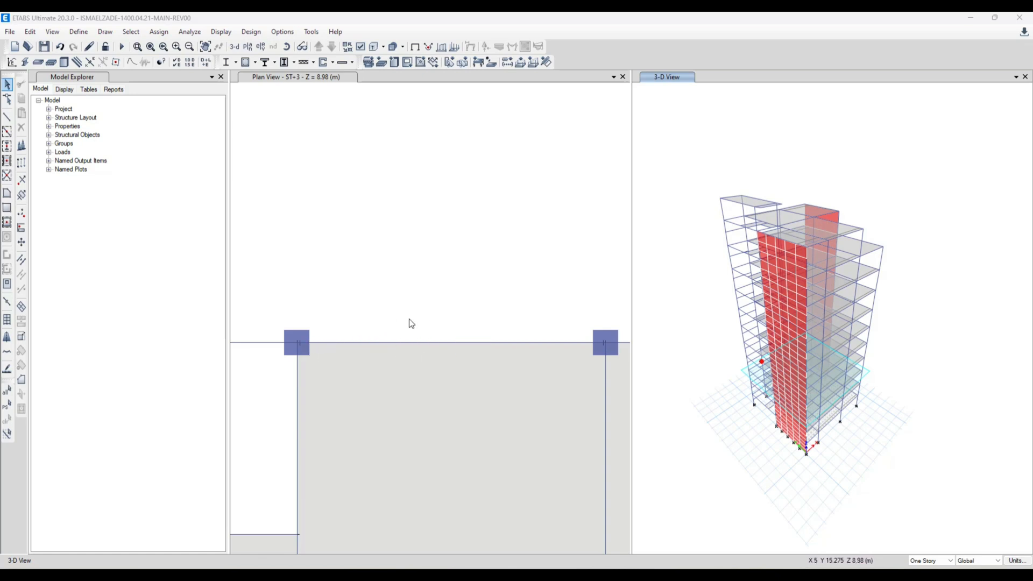
Activate the Plan View window with the two columns zoomed in
{"action": "left_click", "coordinate": [432, 342]}
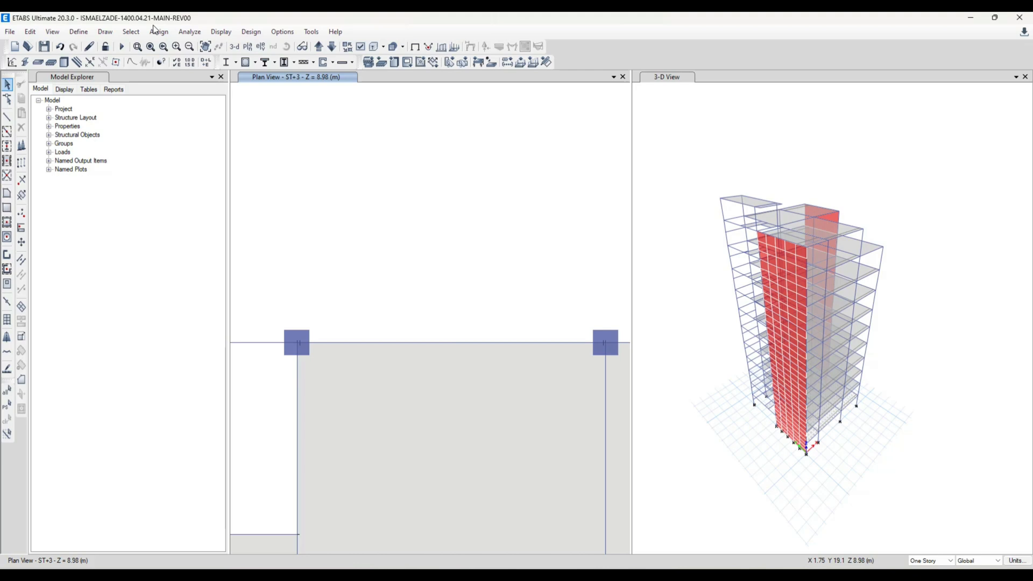
Start Draw Beam/Column/Brace and choose the B30X30 section for the new reference line
{"action": "left_click", "coordinate": [104, 31]}
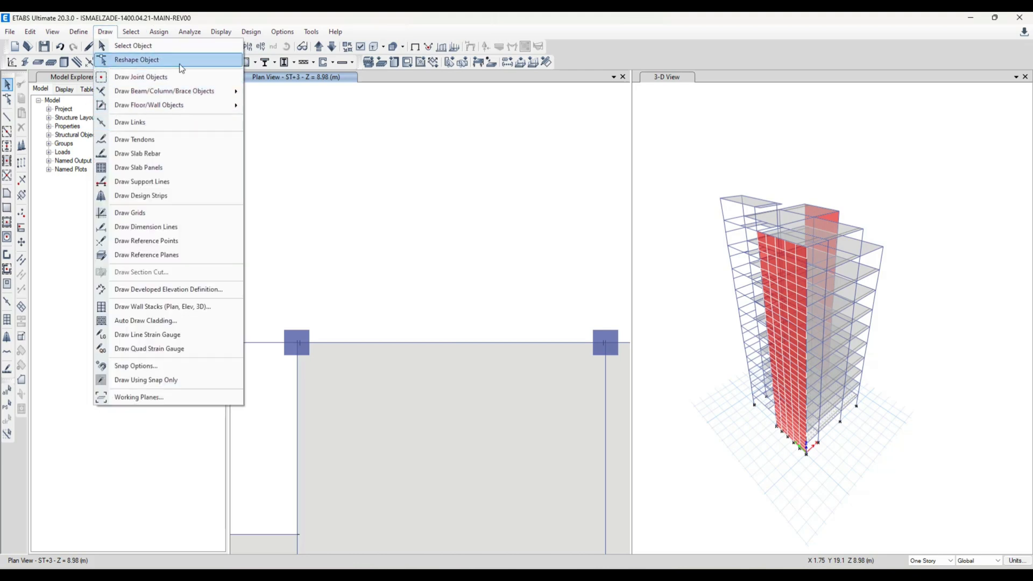
{"action": "left_click", "coordinate": [140, 76]}
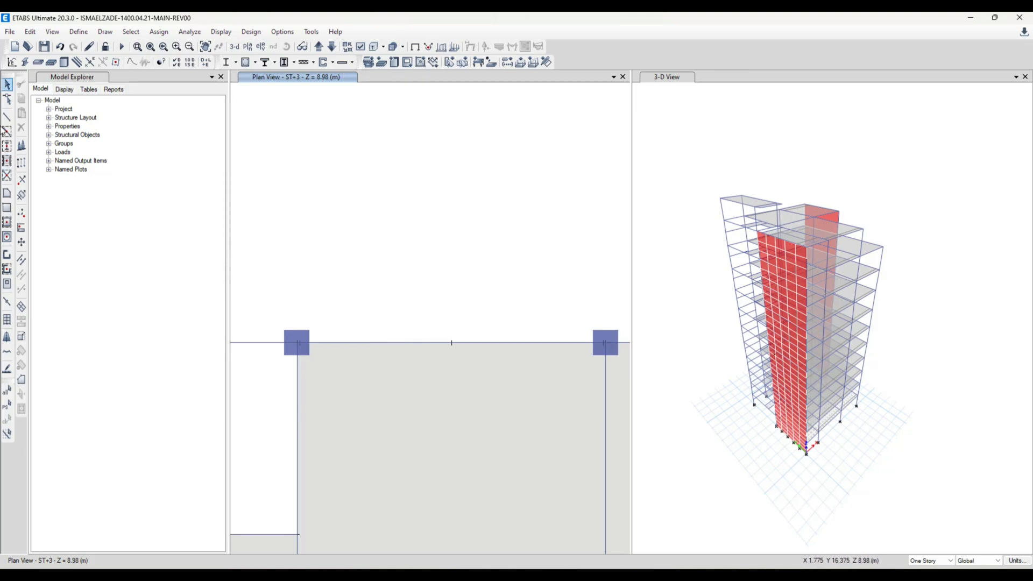
{"action": "mouse_move", "coordinate": [7, 117]}
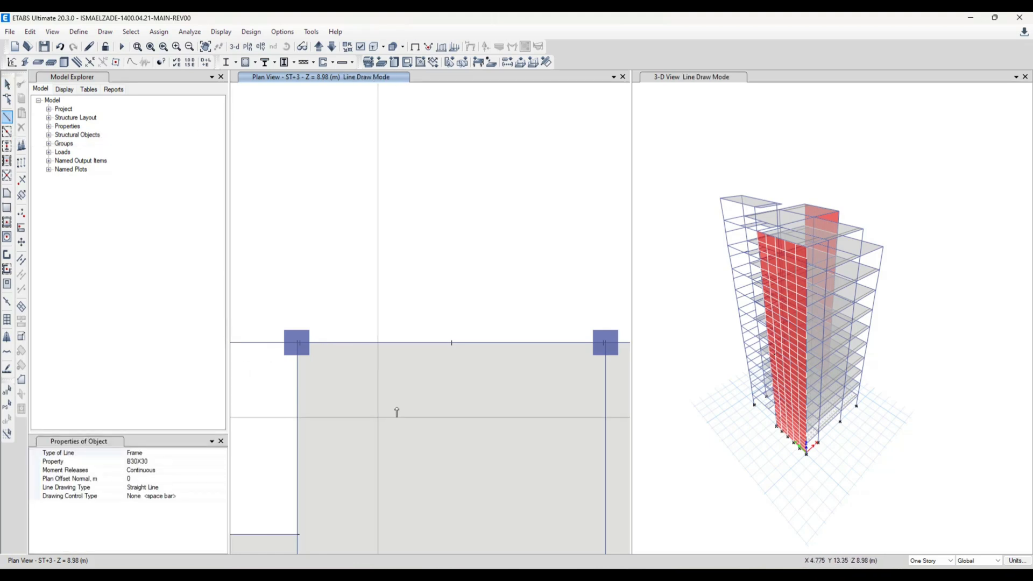
{"action": "left_click", "coordinate": [82, 462]}
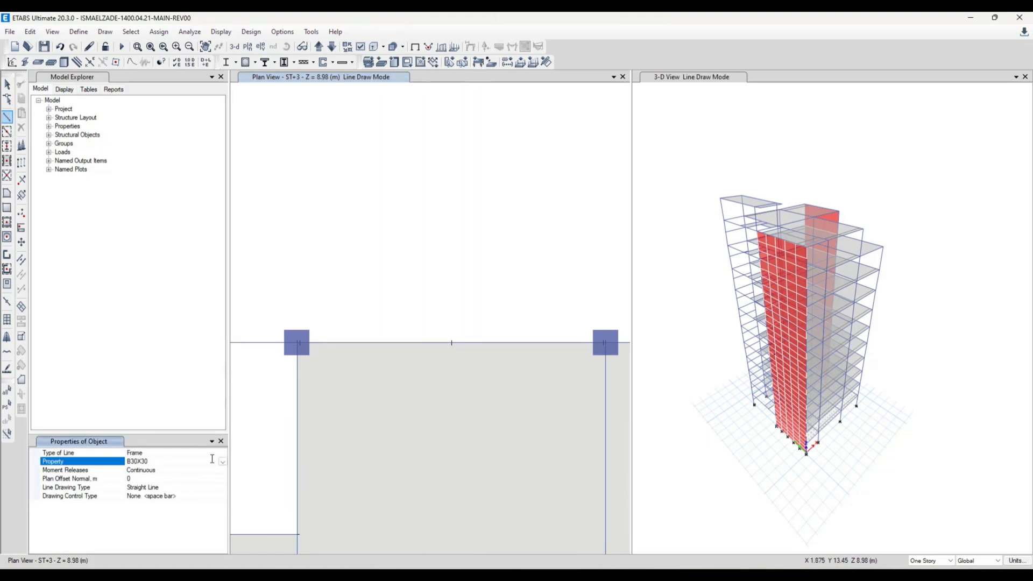
{"action": "left_click", "coordinate": [222, 461]}
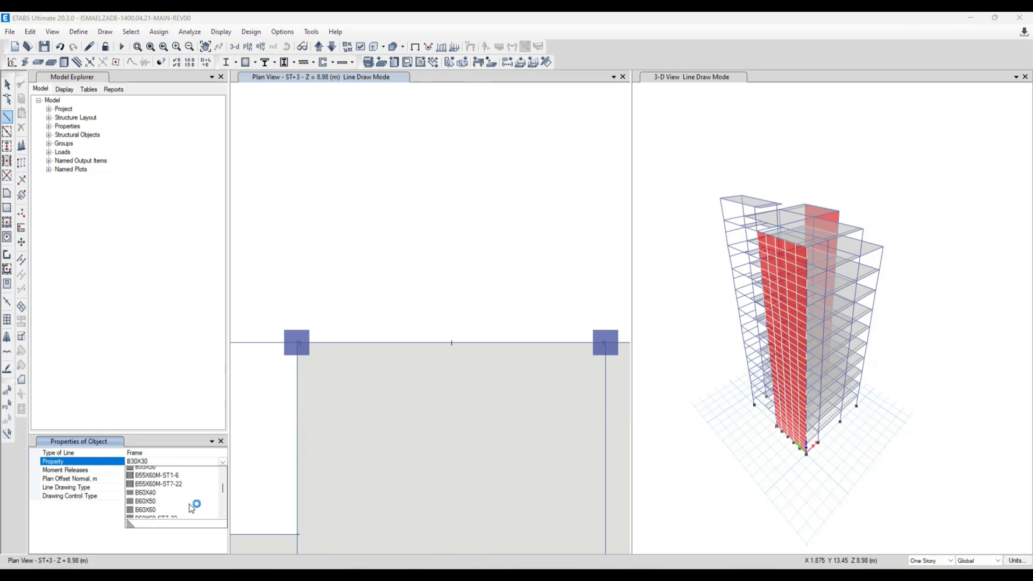
{"action": "scroll", "scroll_direction": "down", "scroll_amount": 3}
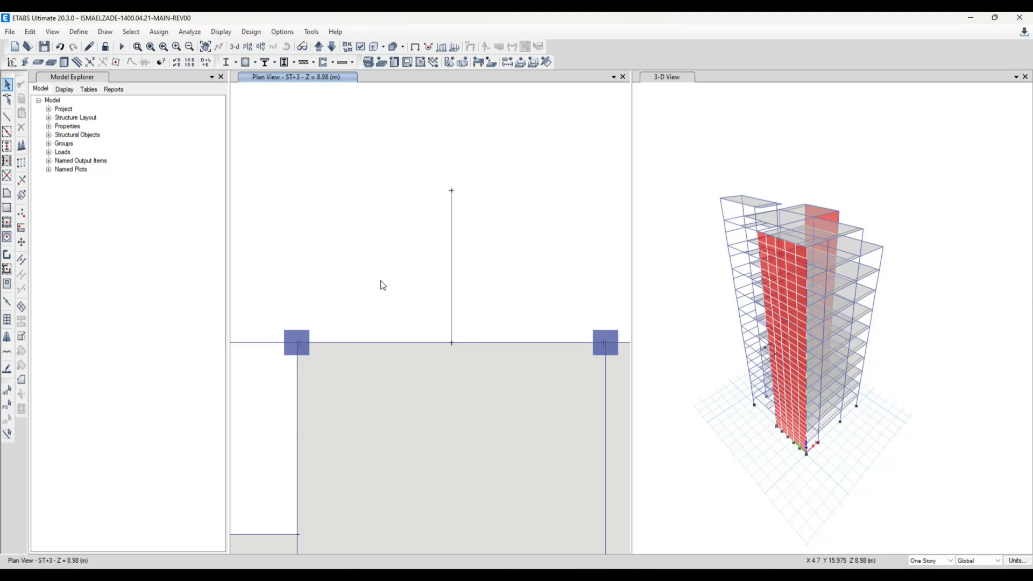
{"action": "mouse_move", "coordinate": [402, 249]}
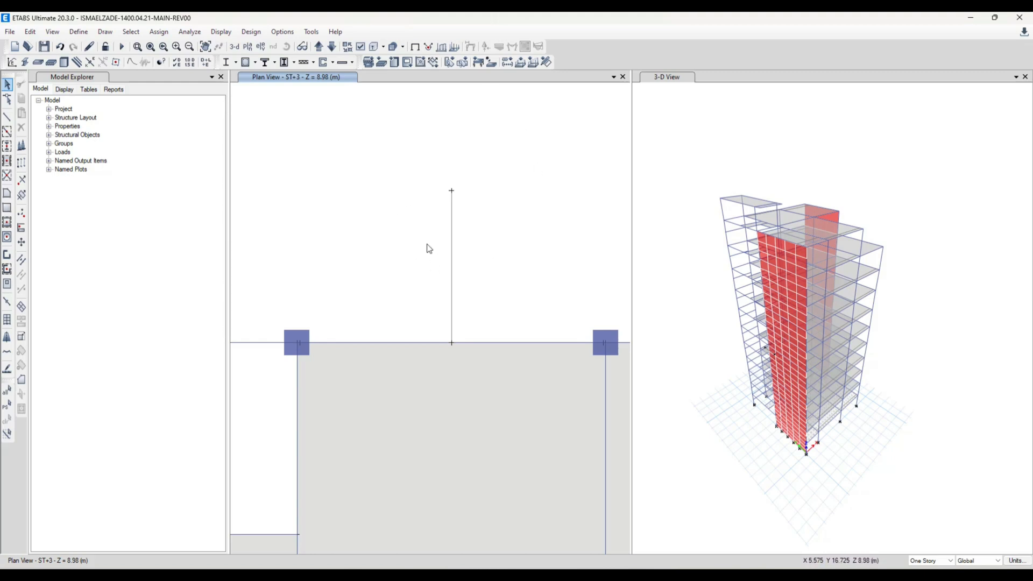
{"action": "mouse_move", "coordinate": [452, 224]}
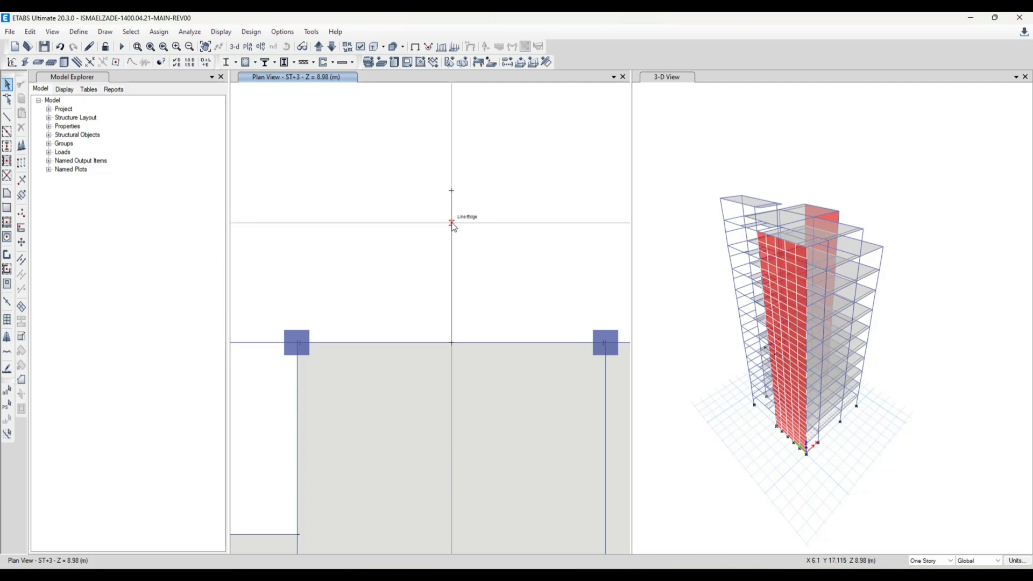
Select the new frame line and its outer joint (1 joint, 1 frame) for editing
{"action": "left_click", "coordinate": [450, 223]}
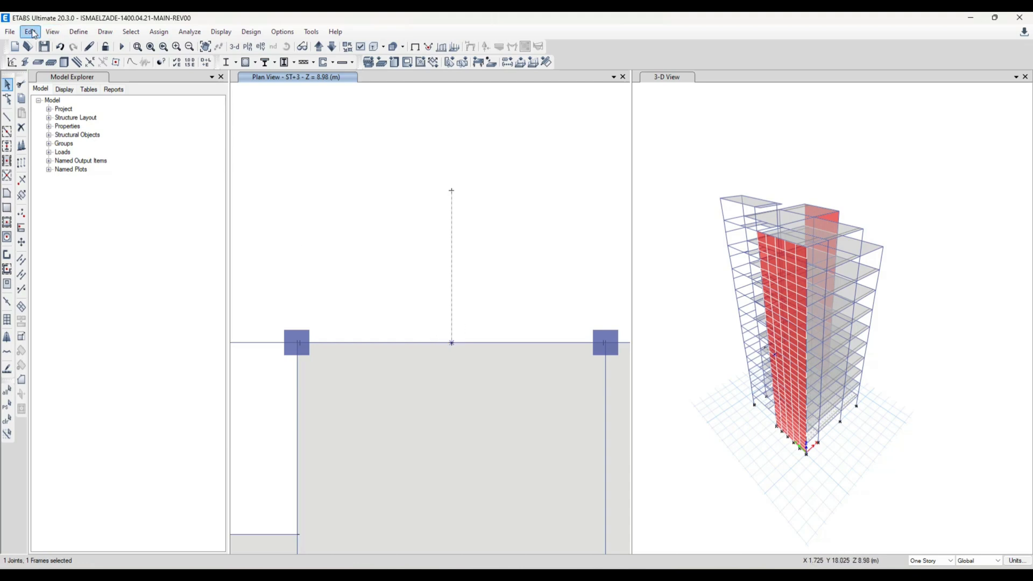
{"action": "left_click", "coordinate": [30, 32]}
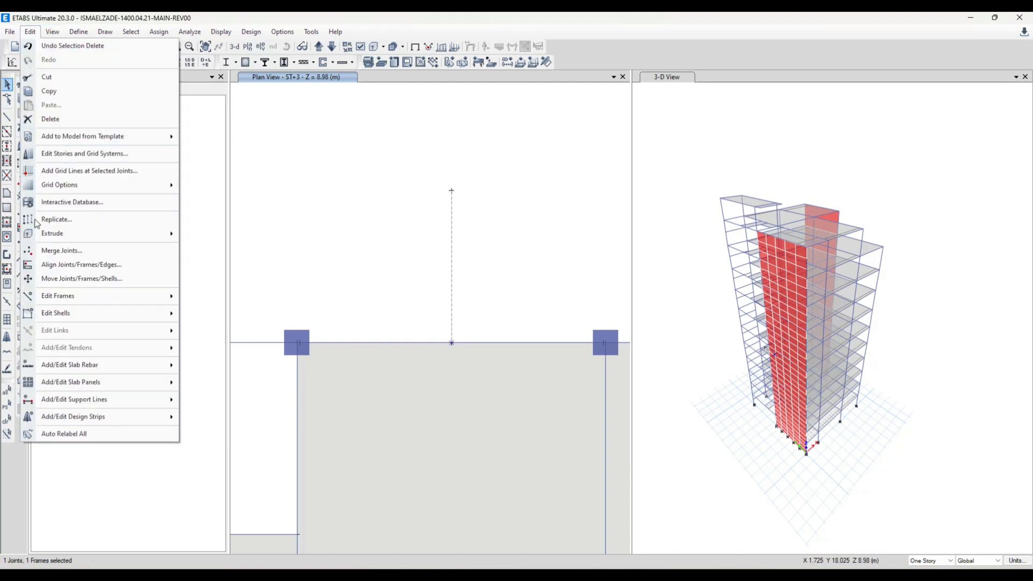
{"action": "left_click", "coordinate": [30, 31]}
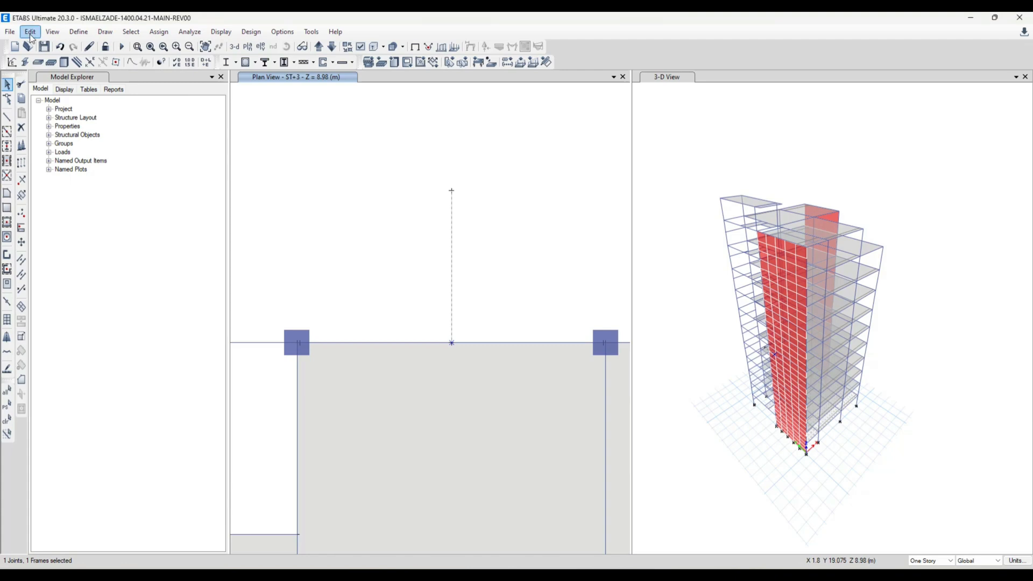
Set up radial replication about a specified point via Edit > Replicate
{"action": "left_click", "coordinate": [29, 32]}
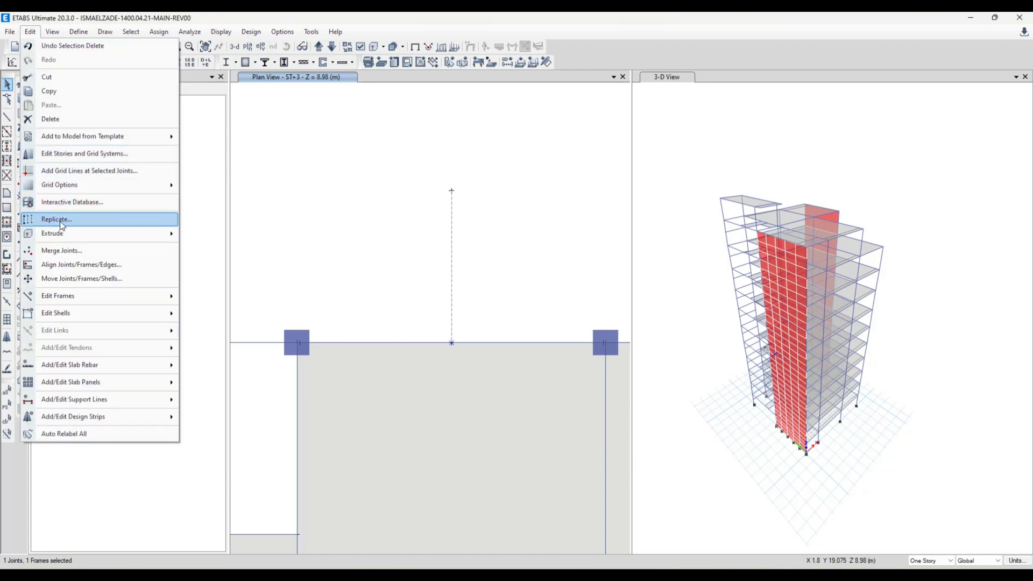
{"action": "left_click", "coordinate": [56, 219]}
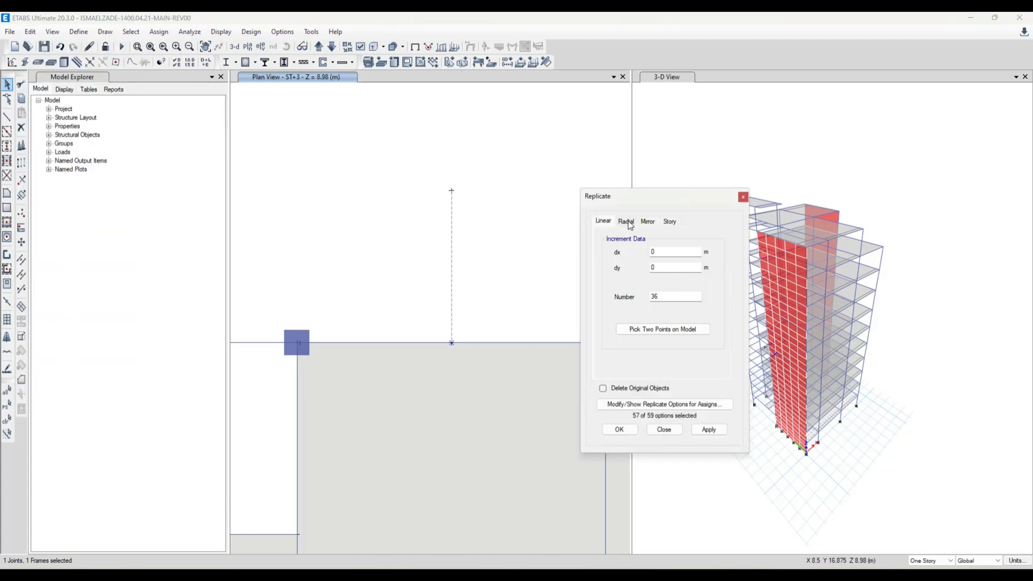
{"action": "left_click", "coordinate": [625, 221]}
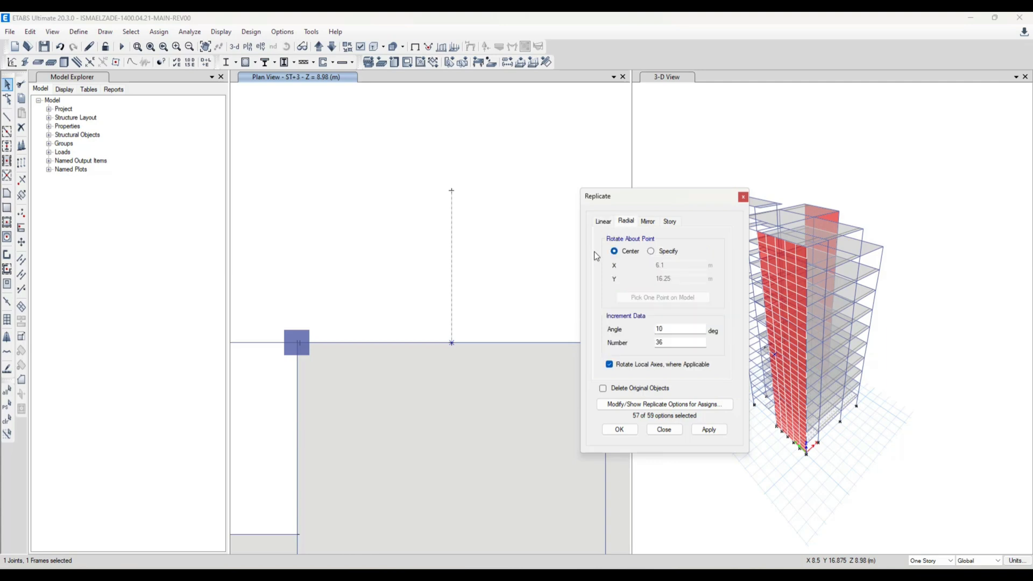
{"action": "left_click", "coordinate": [651, 251]}
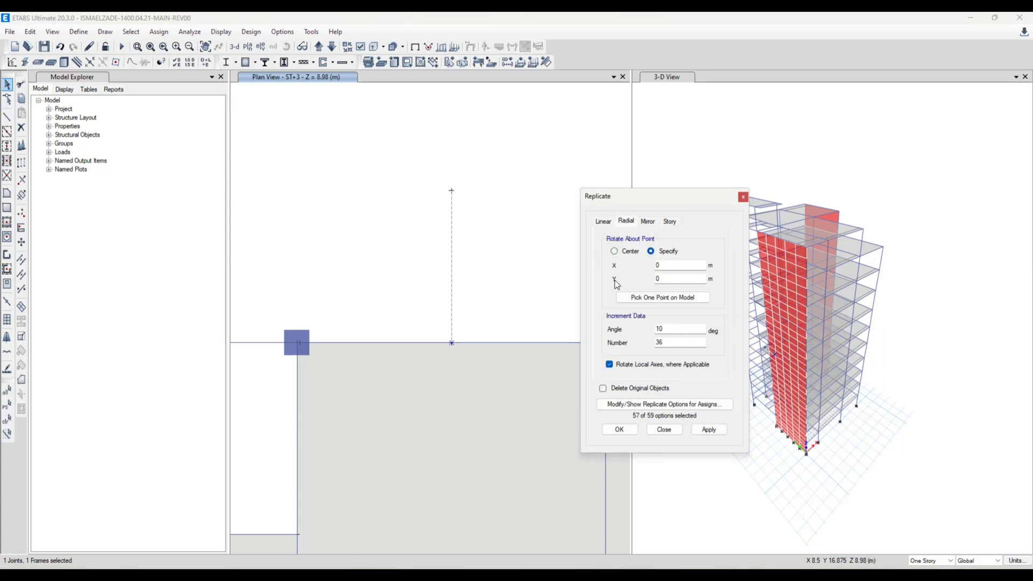
{"action": "mouse_move", "coordinate": [452, 344]}
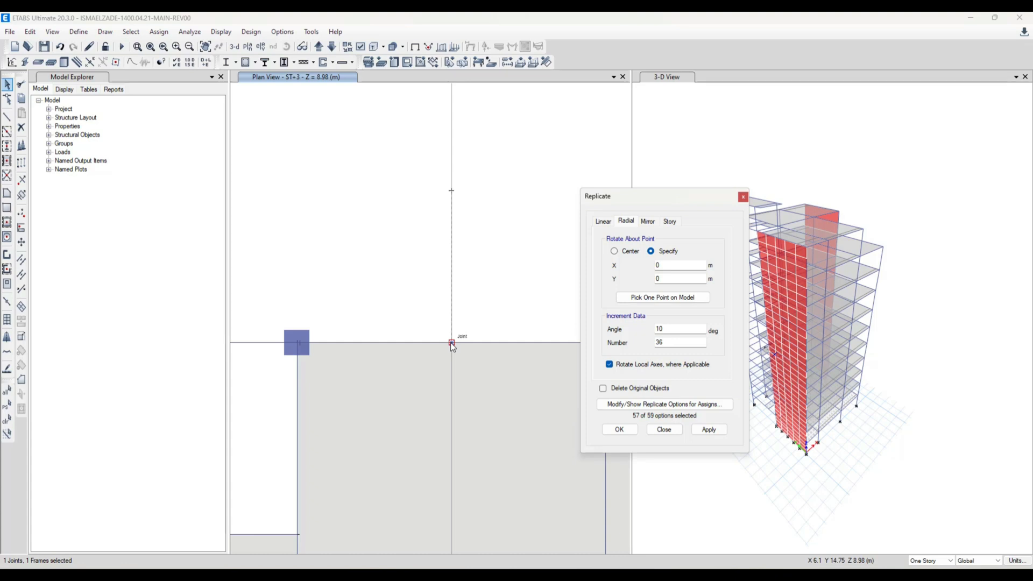
Enter the rotation point X 6.1, Y 14.75 for 36 copies at 10 degrees
{"action": "left_click", "coordinate": [679, 265]}
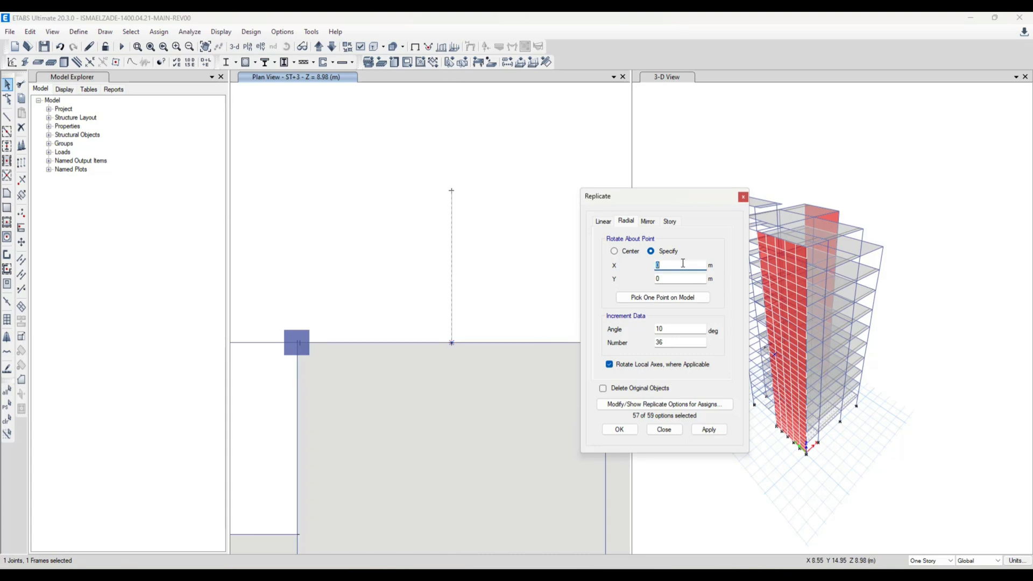
{"action": "type", "text": "6.1"}
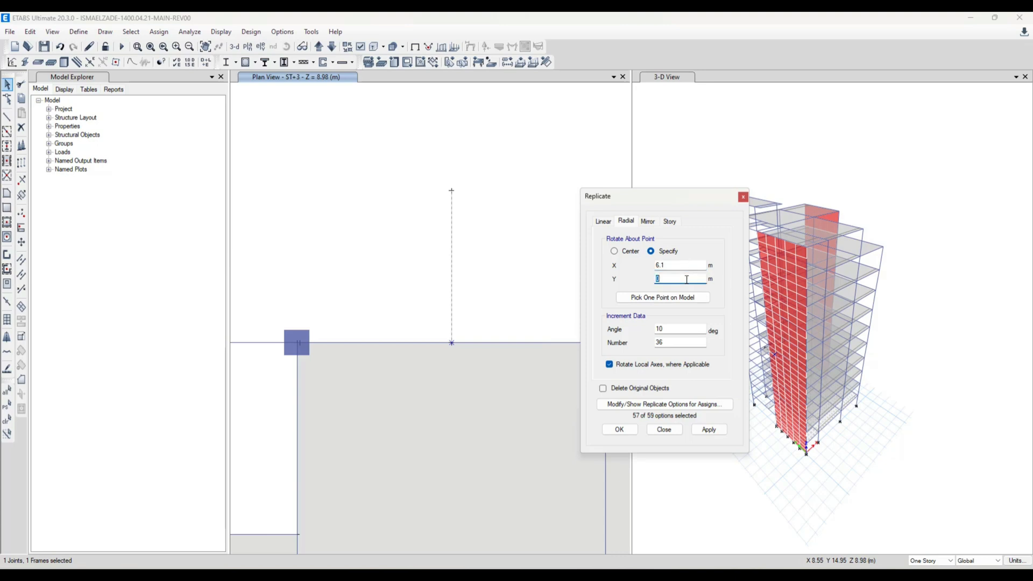
{"action": "type", "text": "14"}
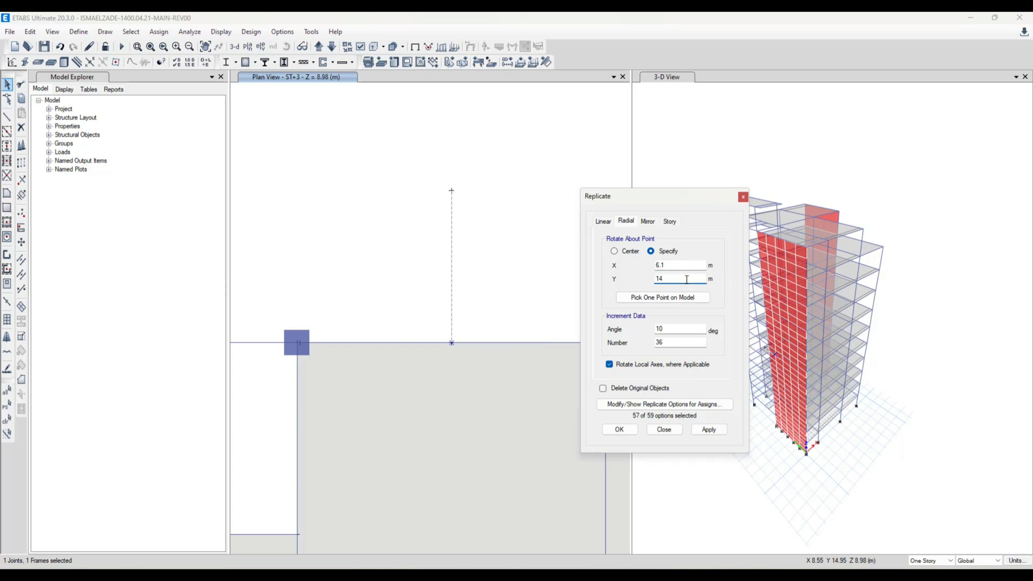
{"action": "type", "text": "14.75"}
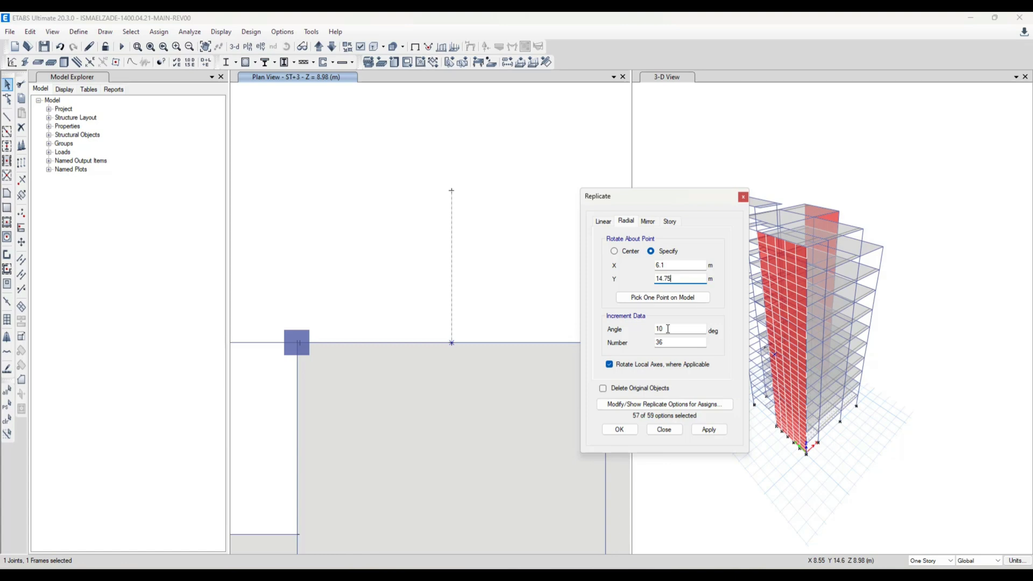
{"action": "mouse_move", "coordinate": [667, 326]}
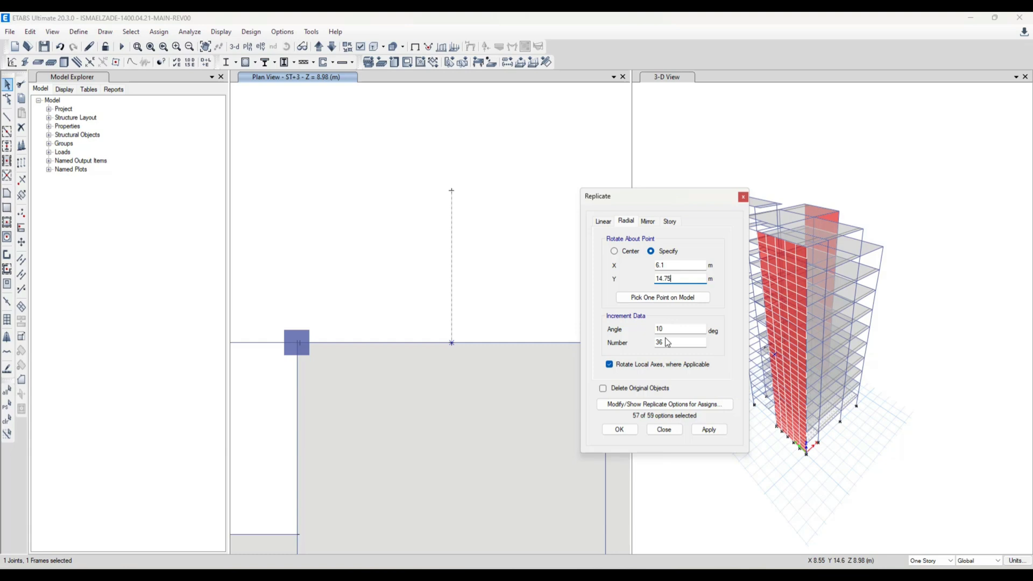
{"action": "mouse_move", "coordinate": [667, 341]}
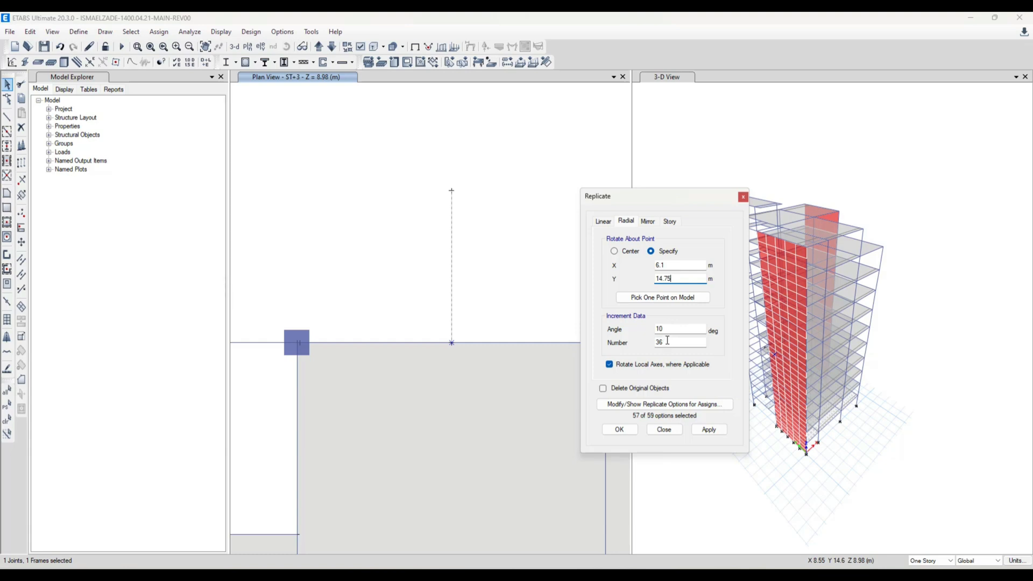
{"action": "mouse_move", "coordinate": [667, 329]}
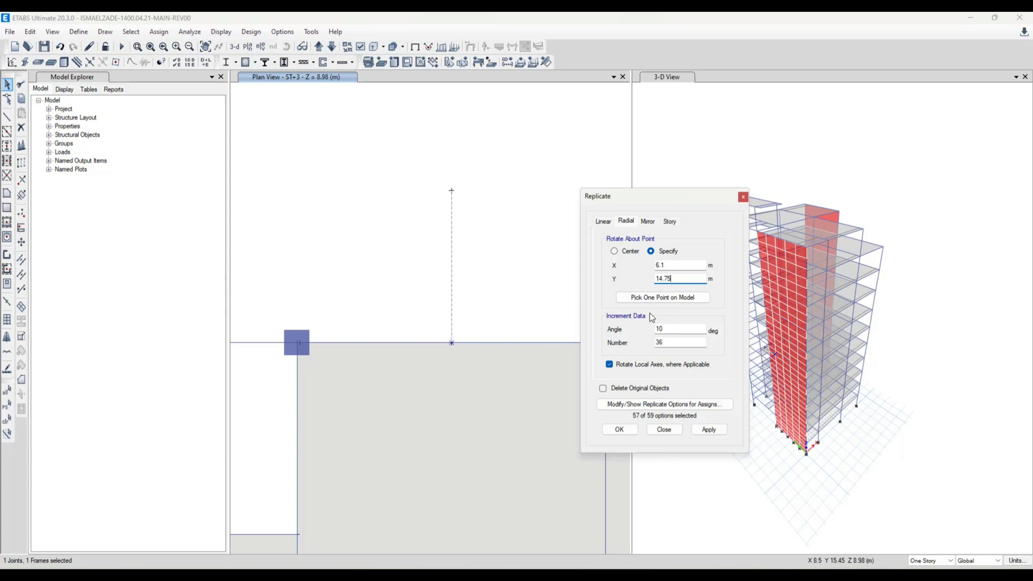
{"action": "mouse_move", "coordinate": [687, 421]}
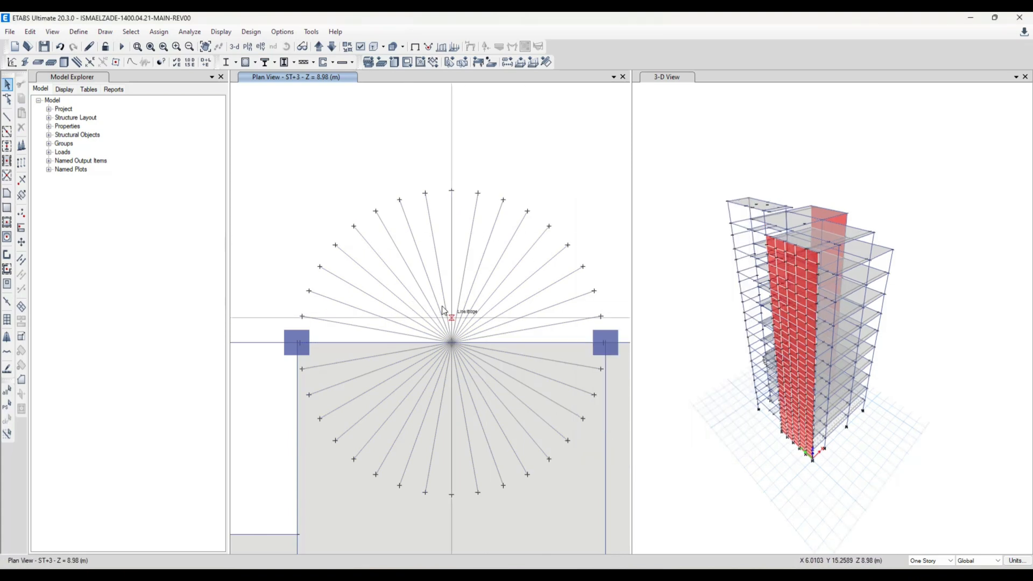
{"action": "mouse_move", "coordinate": [521, 224]}
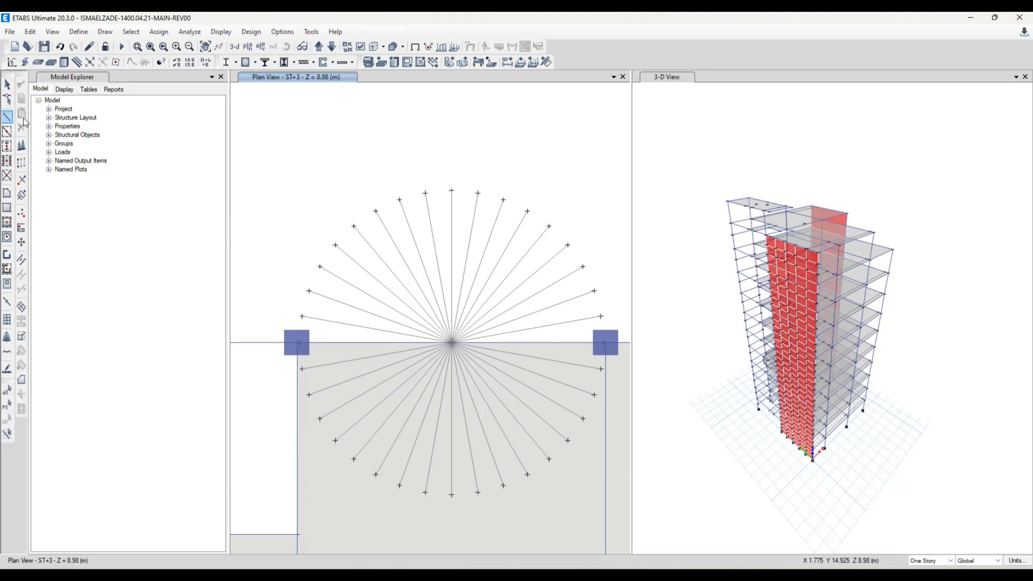
Draw chord segments joining the upper radial tips into a half-circle outline
{"action": "left_click", "coordinate": [8, 116]}
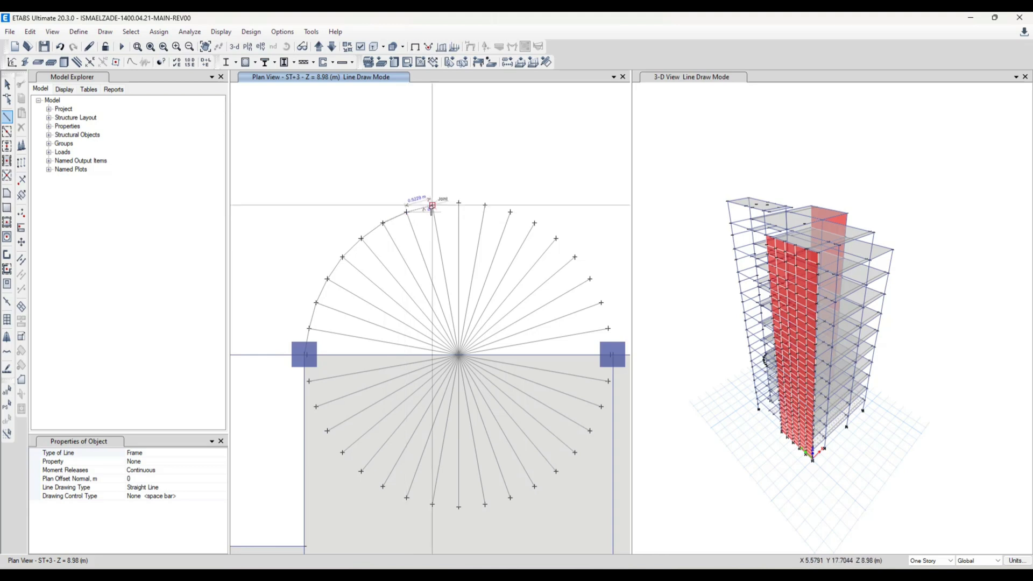
{"action": "mouse_move", "coordinate": [487, 210]}
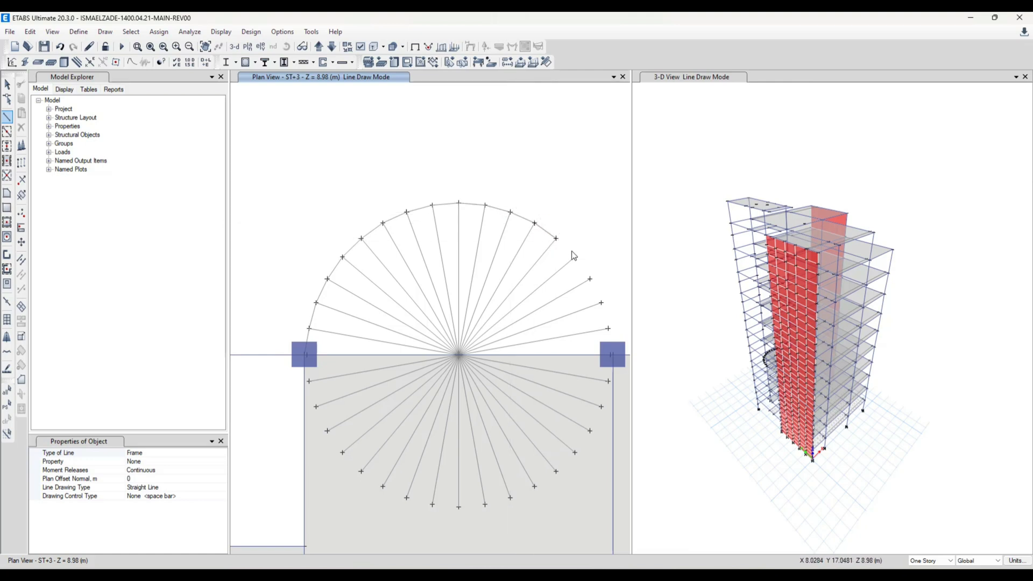
{"action": "mouse_move", "coordinate": [590, 284]}
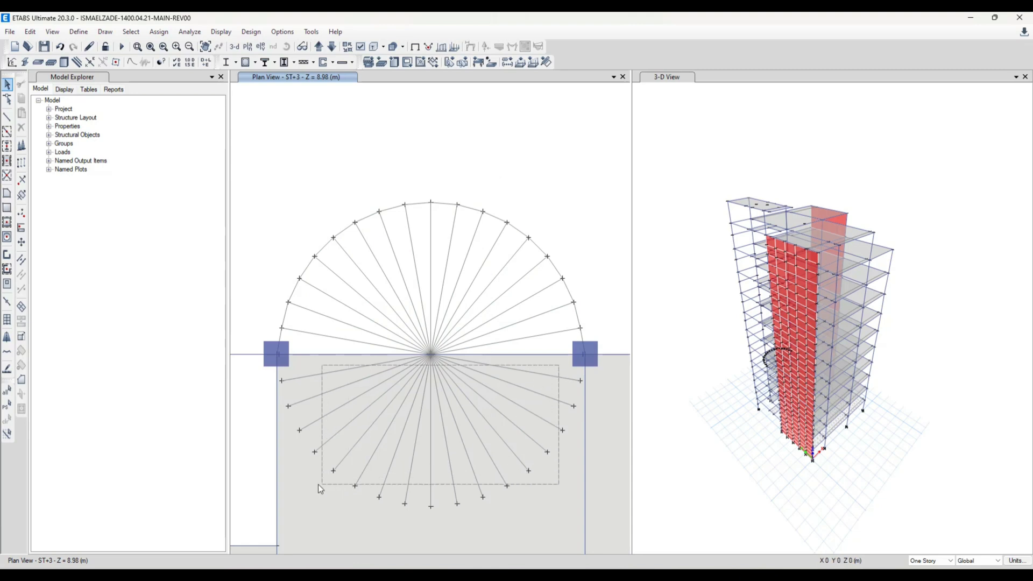
Delete the lower and upper radial construction lines, leaving only the arc
{"action": "left_click", "coordinate": [30, 32]}
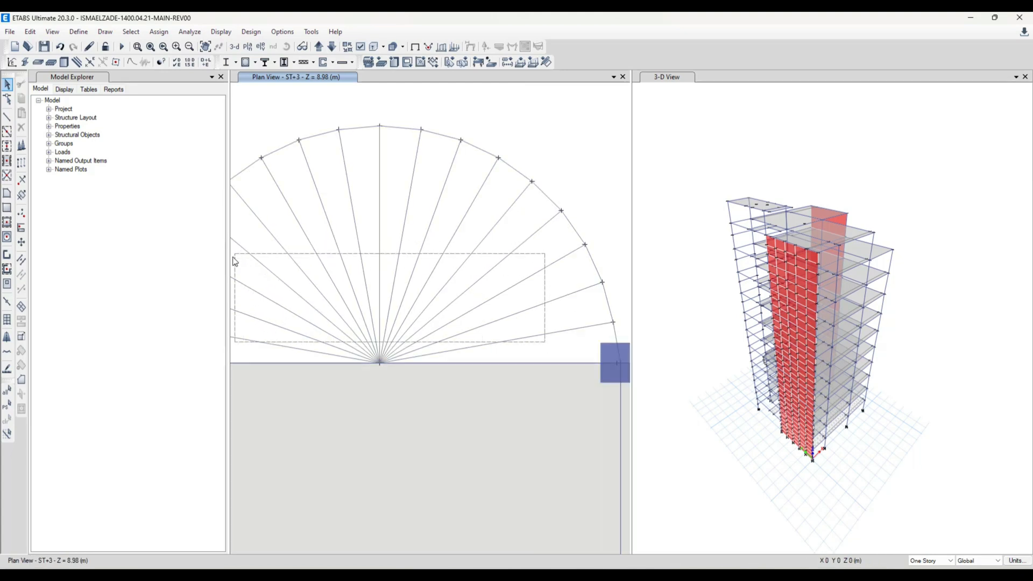
{"action": "left_click", "coordinate": [30, 31]}
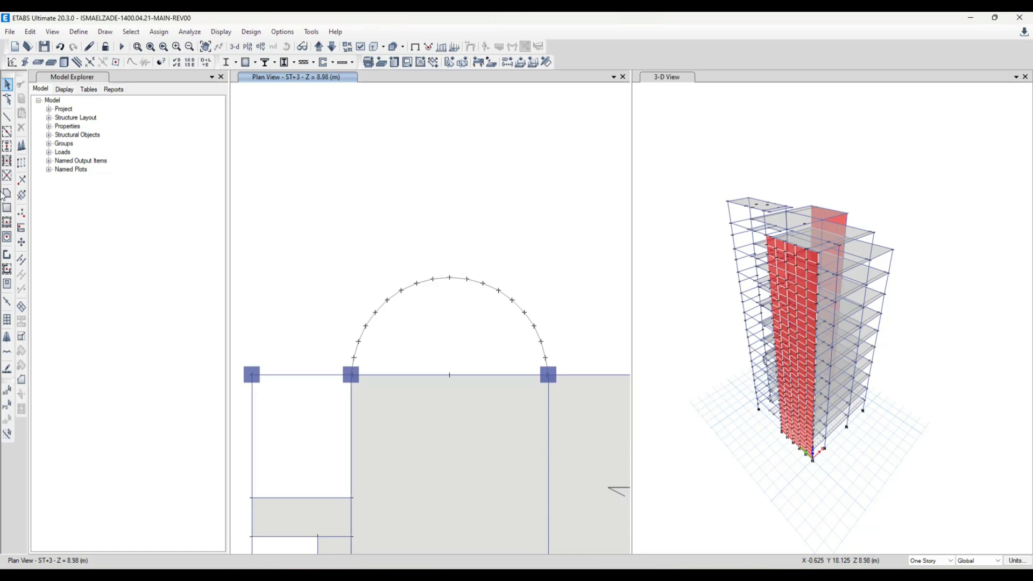
Trace a Slab 15 area along the arc vertices from the left column
{"action": "left_click", "coordinate": [8, 192]}
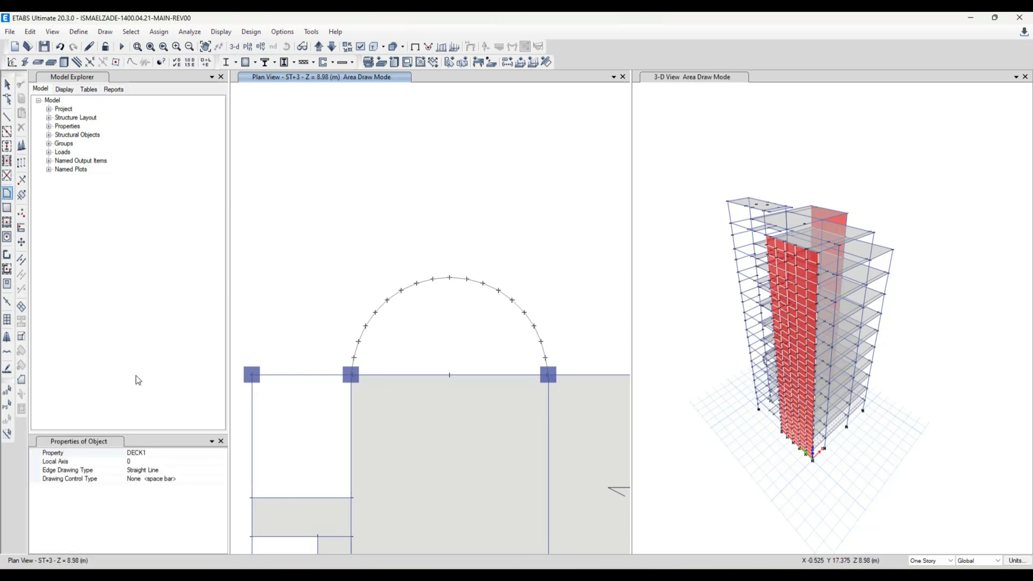
{"action": "left_click", "coordinate": [223, 453]}
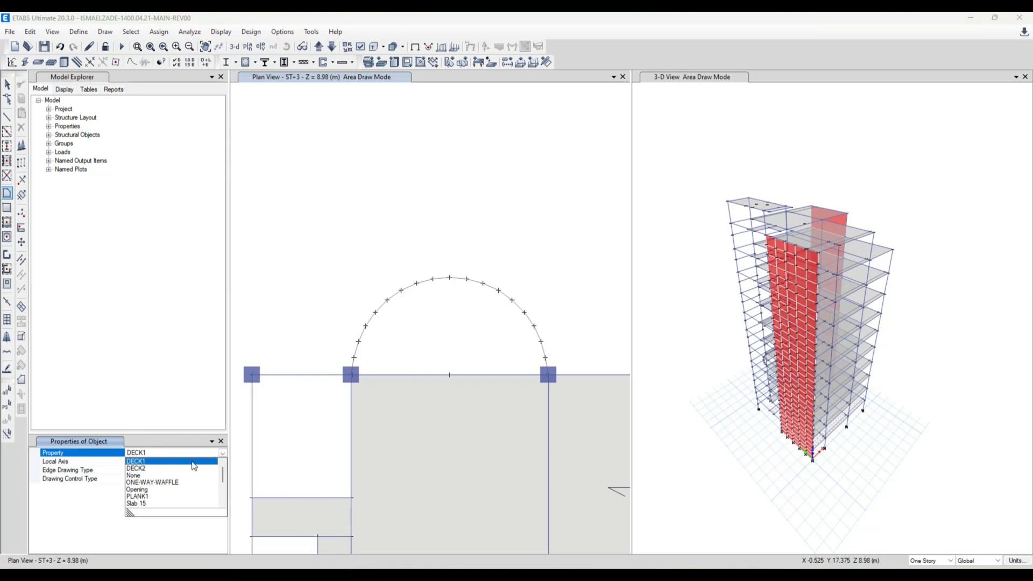
{"action": "left_click", "coordinate": [136, 494]}
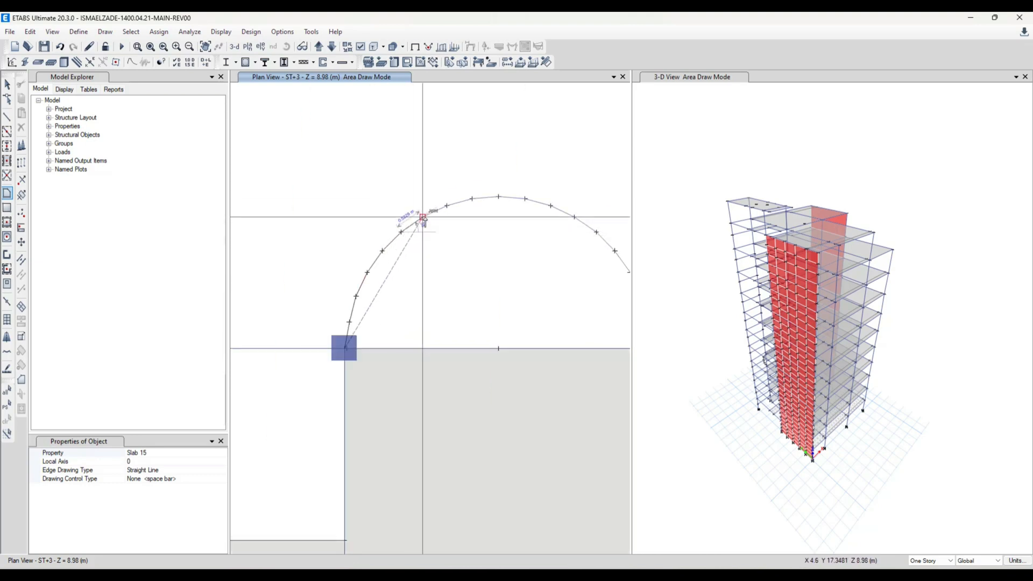
{"action": "mouse_move", "coordinate": [451, 205]}
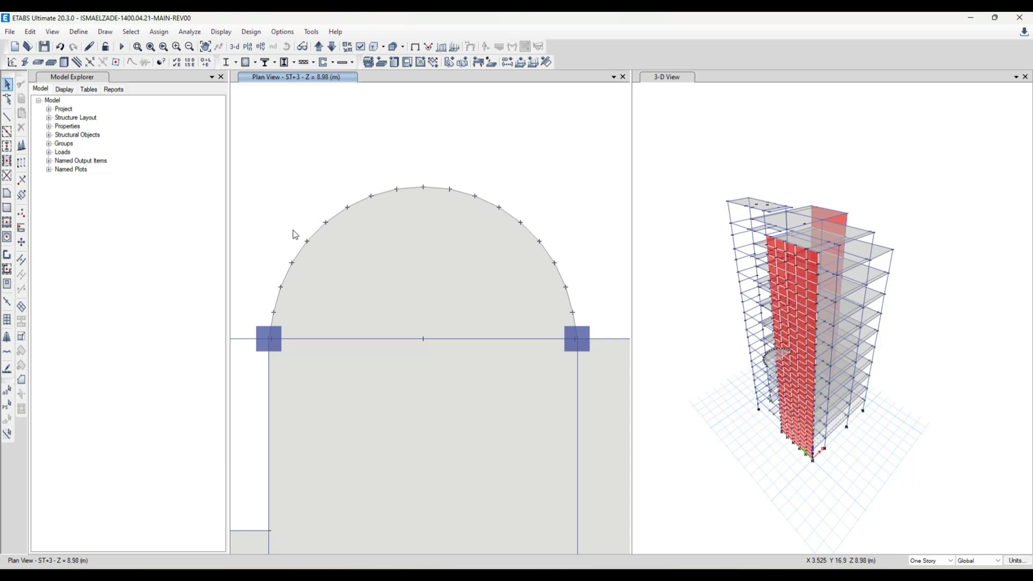
{"action": "mouse_move", "coordinate": [289, 236]}
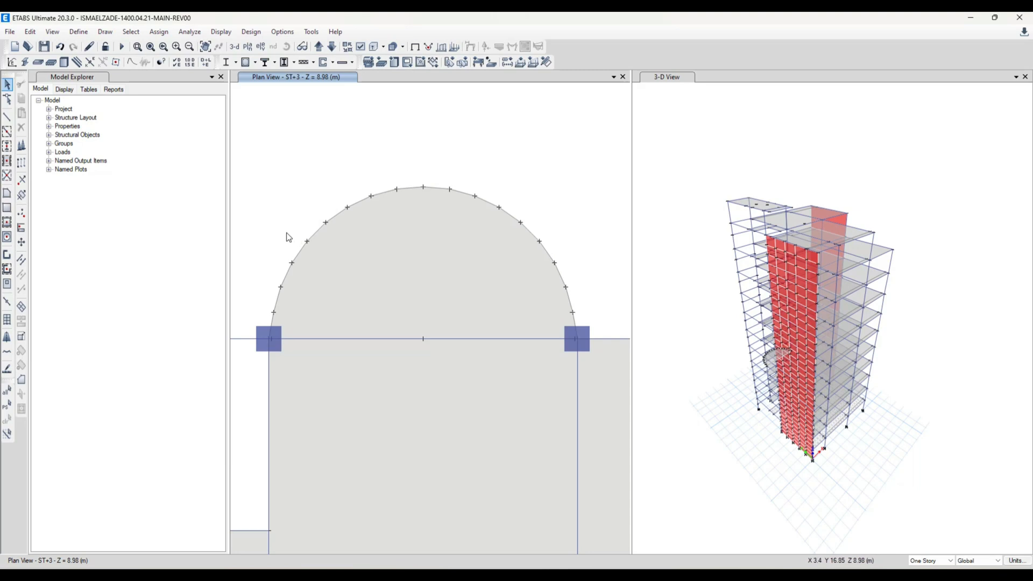
{"action": "mouse_move", "coordinate": [441, 260]}
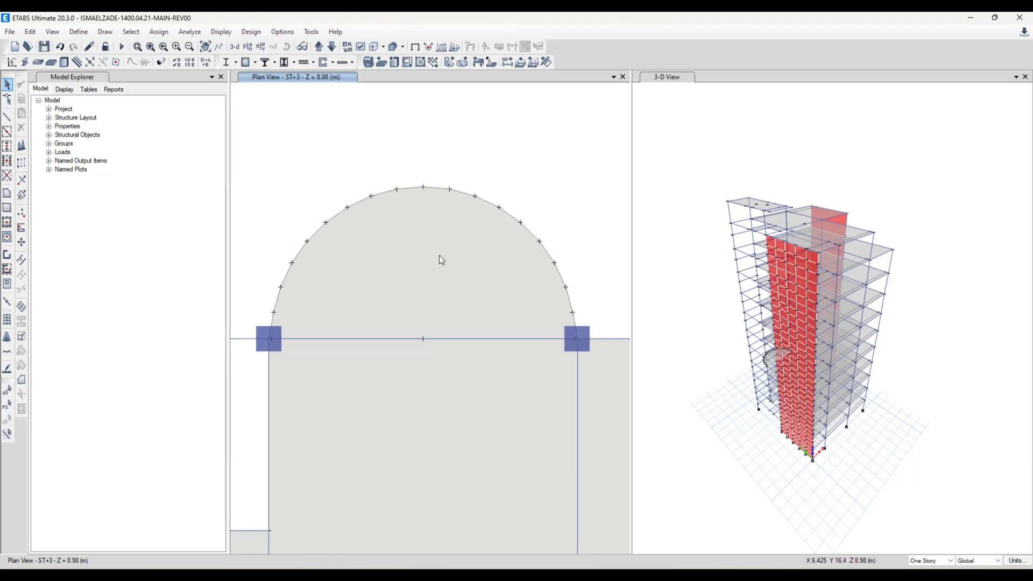
{"action": "mouse_move", "coordinate": [403, 248]}
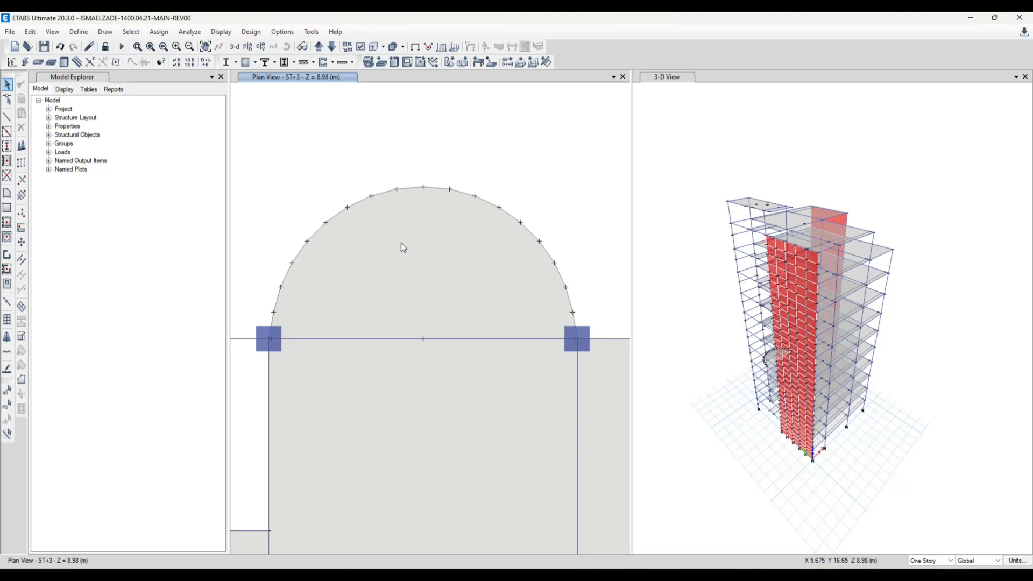
{"action": "mouse_move", "coordinate": [402, 238]}
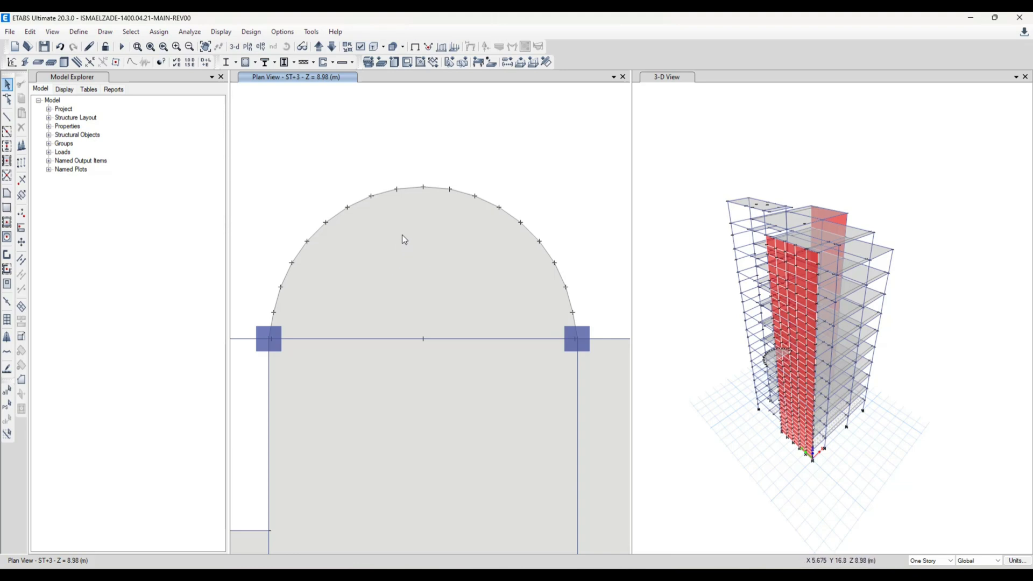
{"action": "mouse_move", "coordinate": [515, 162]}
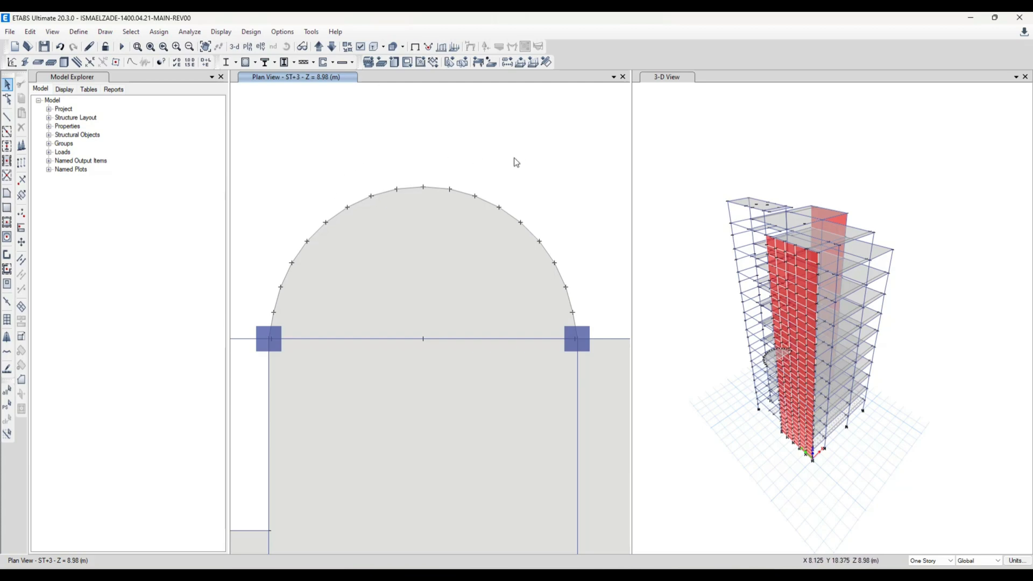